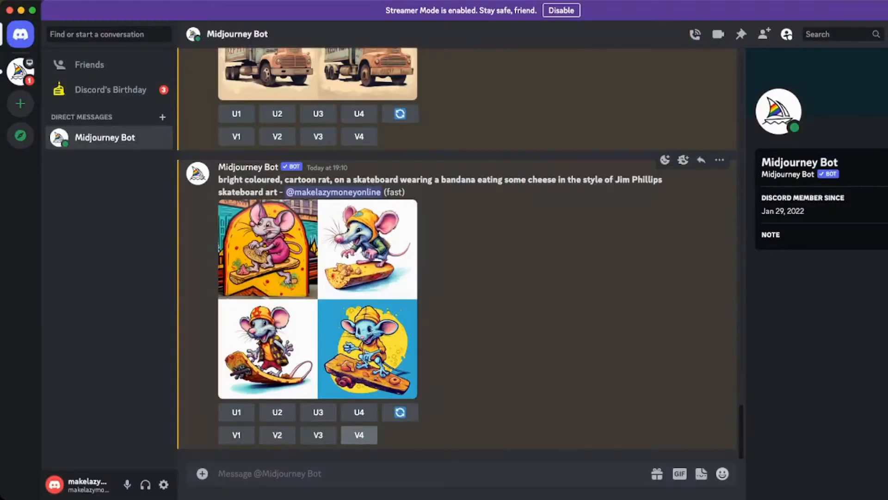
Request Midjourney variations of the fourth cartoon rat-on-skateboard image via V4.
{"action": "left_click", "coordinate": [236, 435]}
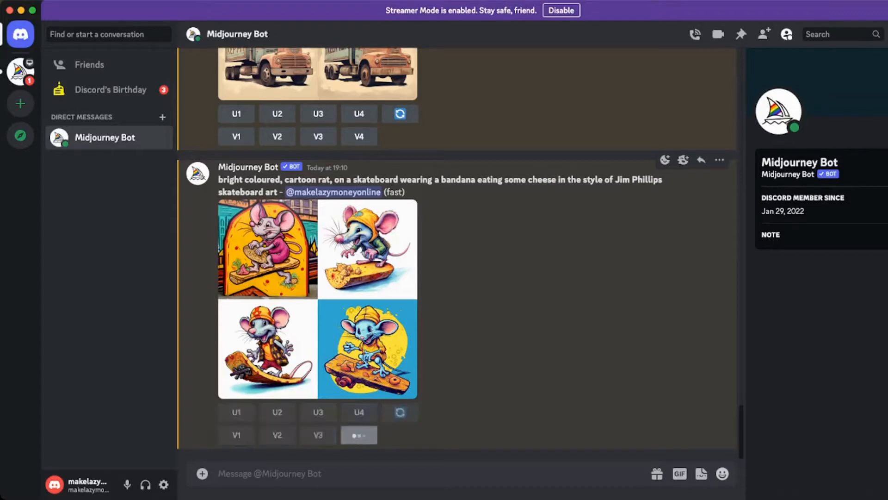
{"action": "left_click", "coordinate": [359, 435]}
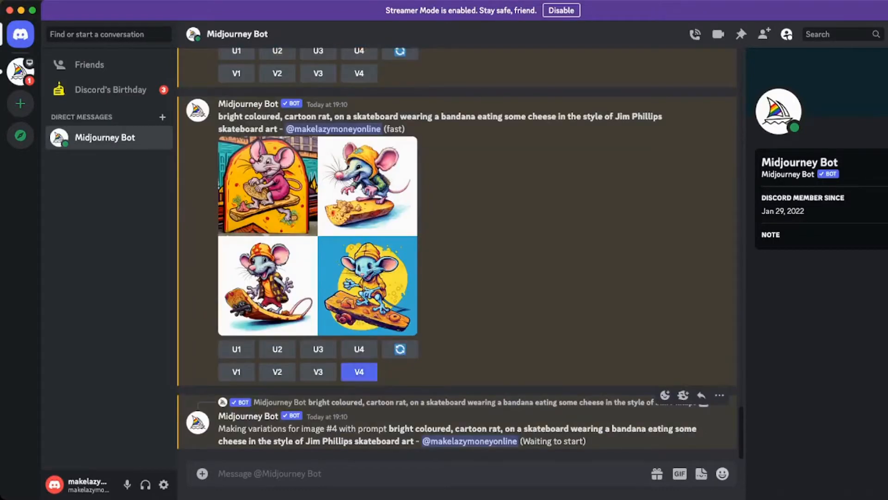
{"action": "mouse_move", "coordinate": [327, 401]}
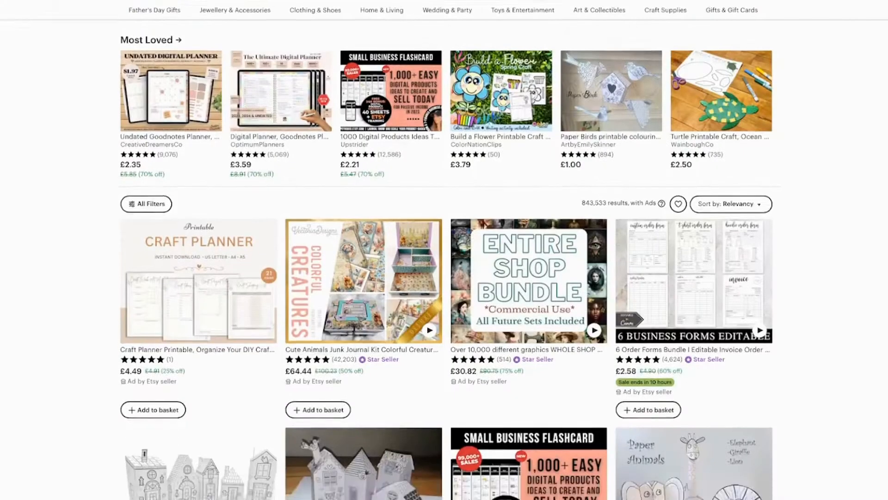
Scroll Etsy's best-selling digital download results for planners and printable crafts.
{"action": "scroll", "scroll_direction": "down", "scroll_amount": 3}
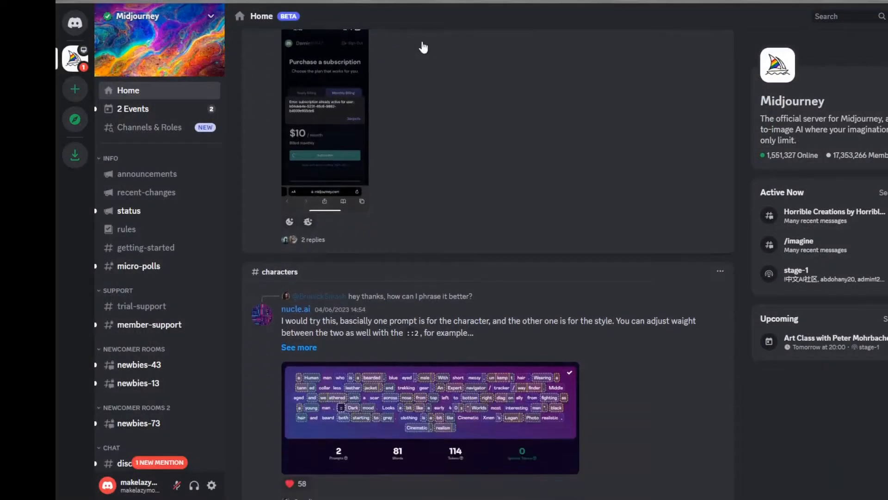
Browse the Midjourney server home feed, then enter the #member-support channel.
{"action": "scroll", "scroll_direction": "down", "scroll_amount": 3}
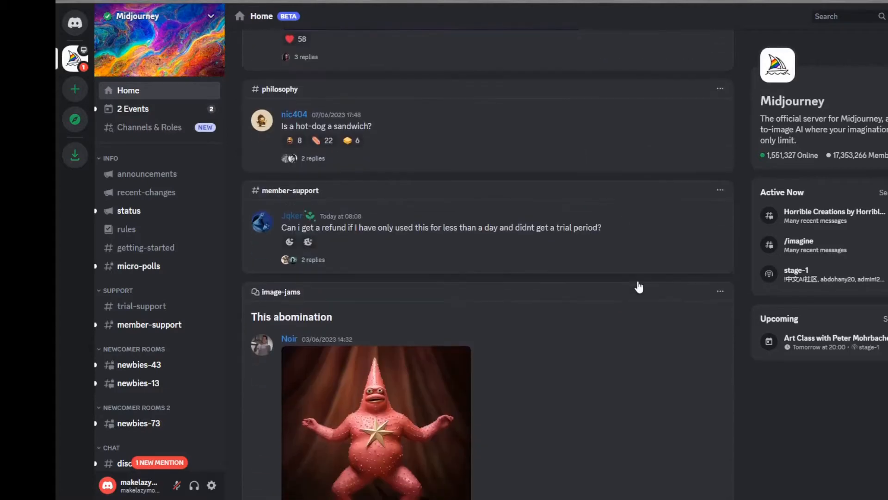
{"action": "scroll", "scroll_direction": "down", "scroll_amount": 3}
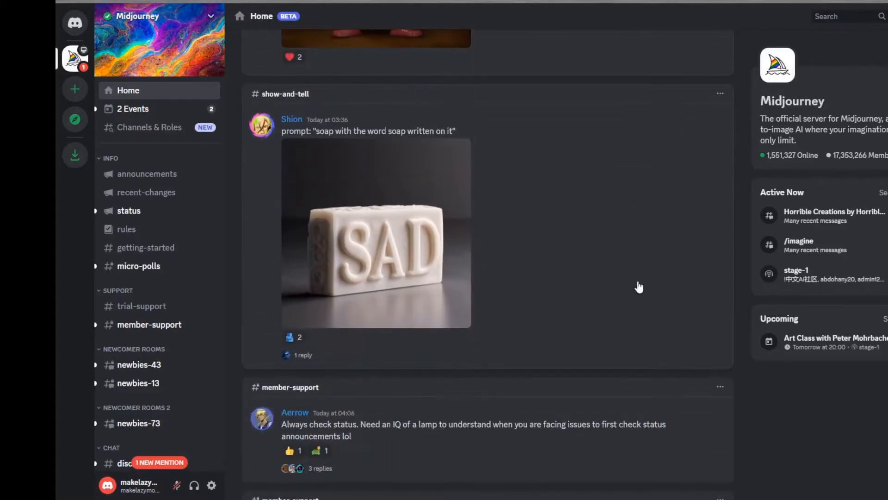
{"action": "scroll", "scroll_direction": "down", "scroll_amount": 3}
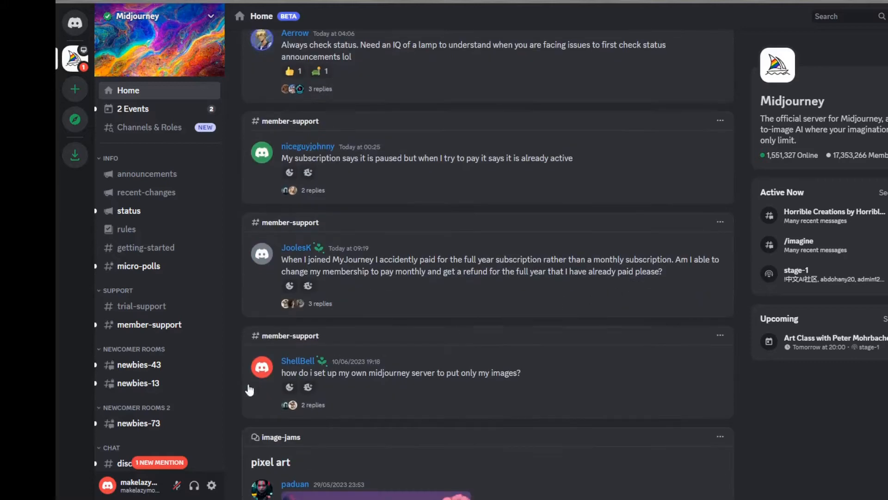
{"action": "left_click", "coordinate": [149, 323]}
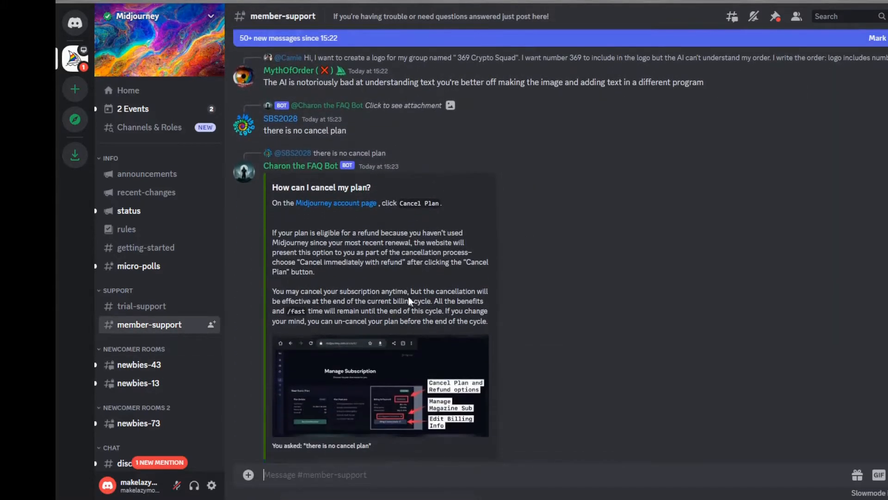
{"action": "scroll", "scroll_direction": "down", "scroll_amount": 3}
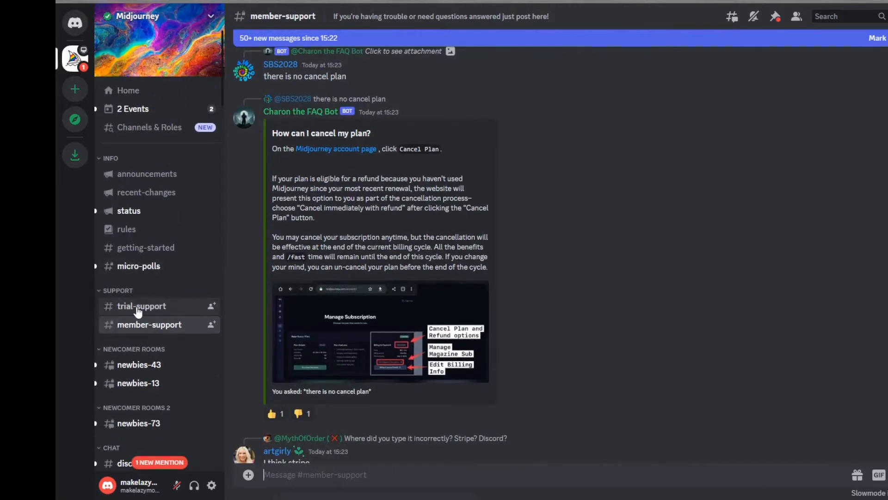
{"action": "left_click", "coordinate": [141, 306]}
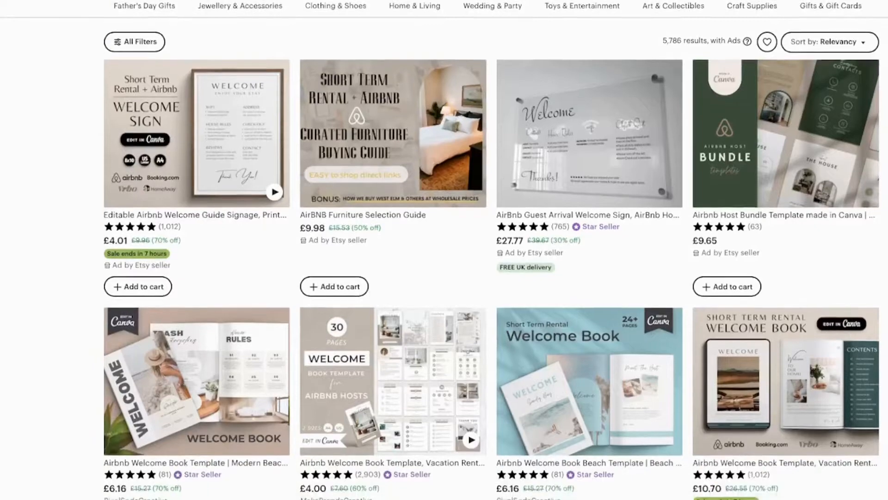
Browse Airbnb welcome book results and open the Mamma Mode Airbnb Mega Bundle listing.
{"action": "scroll", "scroll_direction": "down", "scroll_amount": 3}
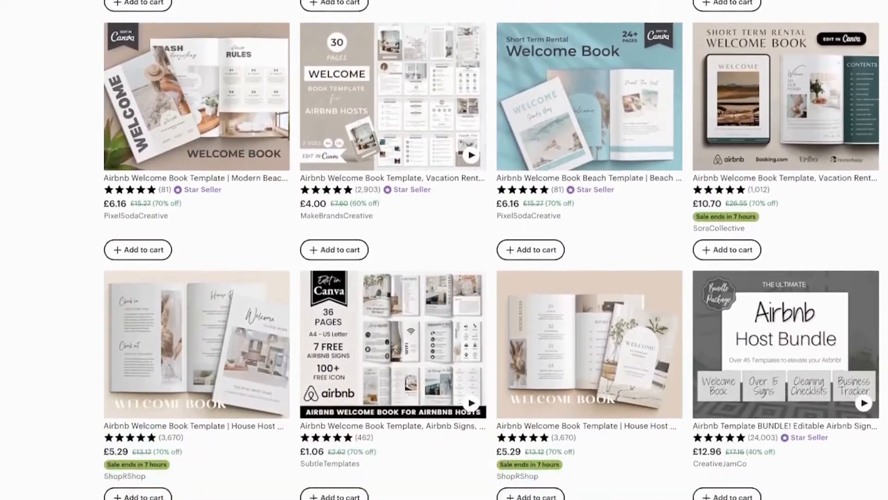
{"action": "scroll", "scroll_direction": "down", "scroll_amount": 3}
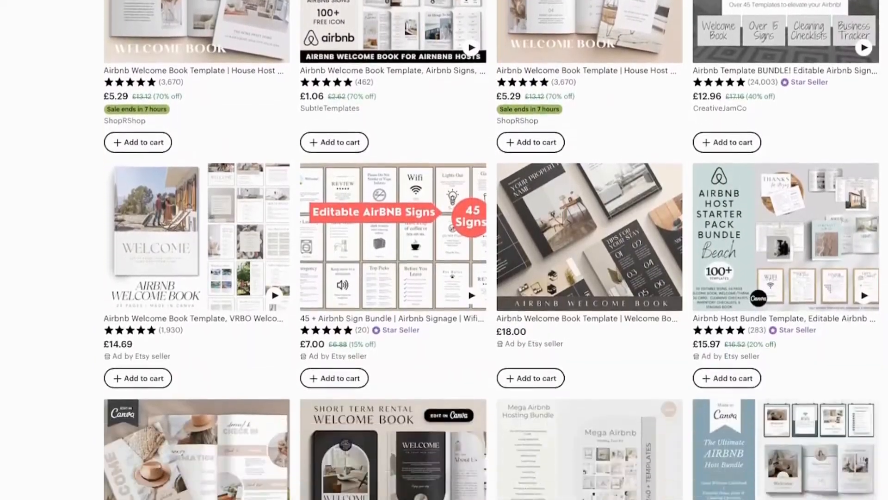
{"action": "scroll", "scroll_direction": "down", "scroll_amount": 3}
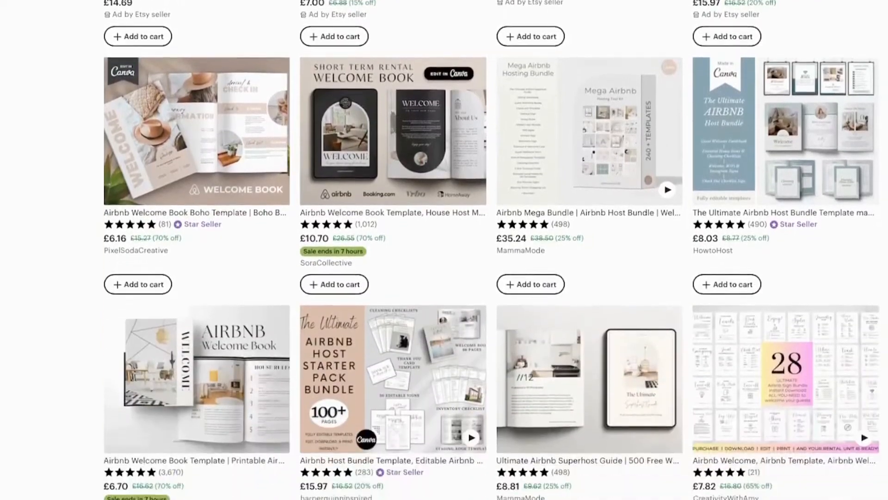
{"action": "scroll", "scroll_direction": "down", "scroll_amount": 3}
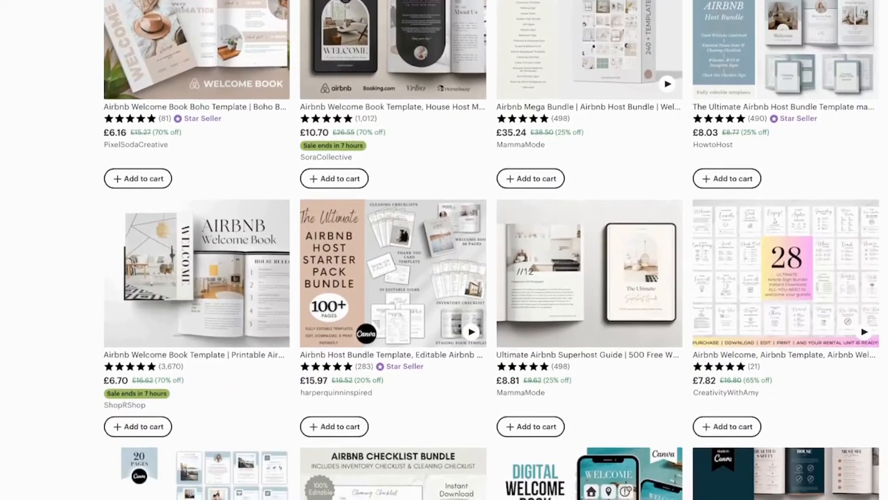
{"action": "left_click", "coordinate": [588, 50]}
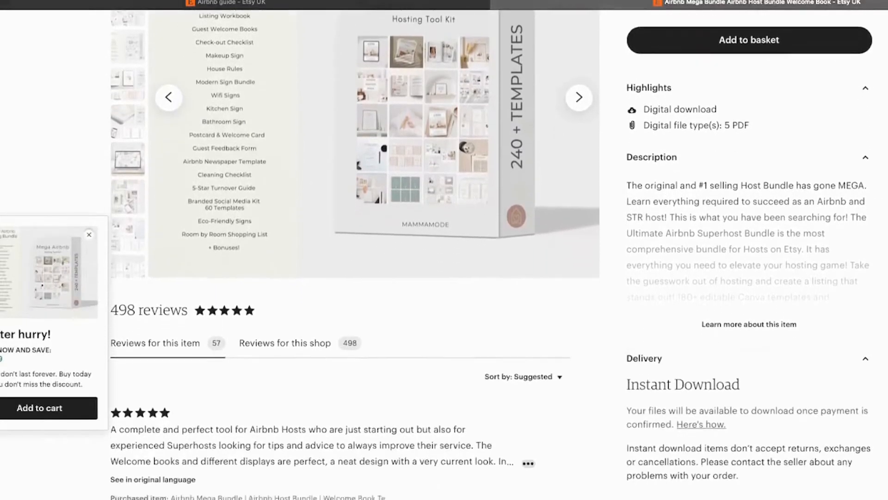
Read through the Airbnb Mega Bundle listing's customer reviews.
{"action": "scroll", "scroll_direction": "down", "scroll_amount": 3}
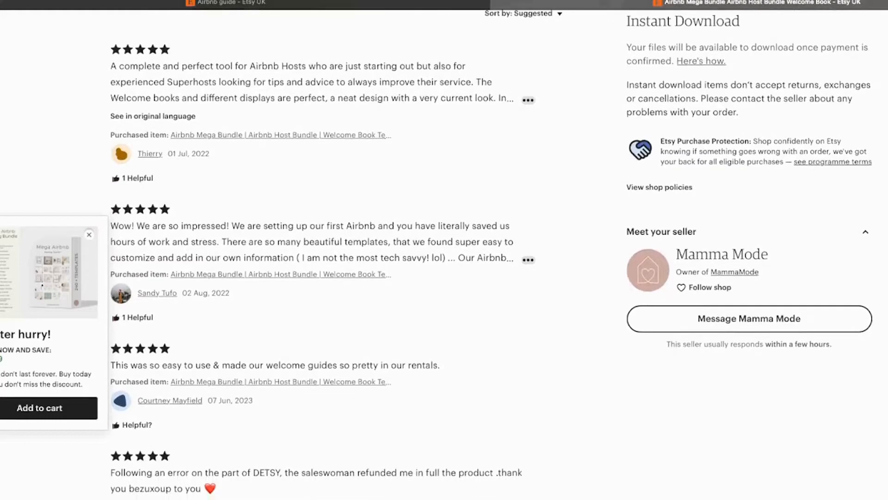
{"action": "scroll", "scroll_direction": "down", "scroll_amount": 3}
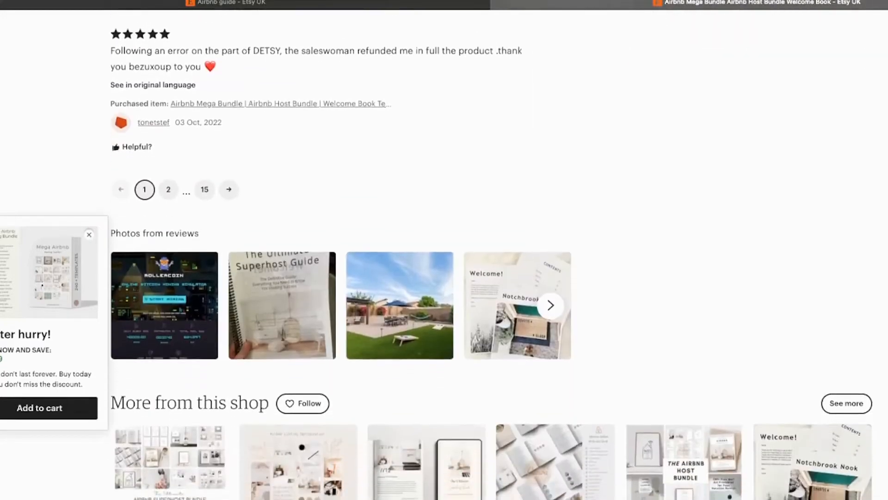
{"action": "scroll", "scroll_direction": "down", "scroll_amount": 3}
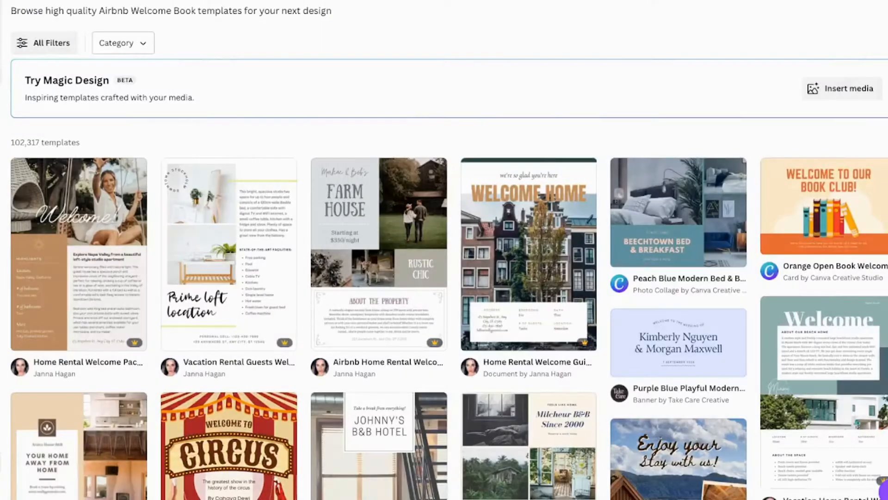
Browse Canva's Airbnb welcome book template results.
{"action": "scroll", "scroll_direction": "down", "scroll_amount": 3}
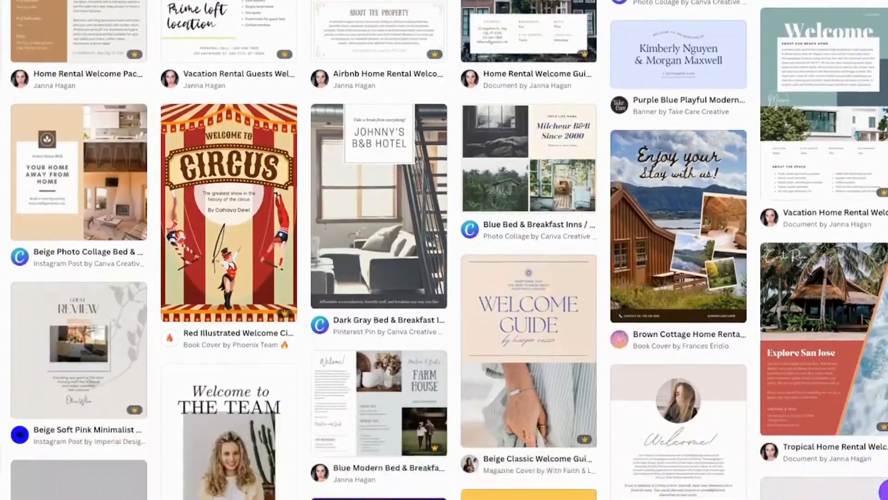
{"action": "scroll", "scroll_direction": "down", "scroll_amount": 3}
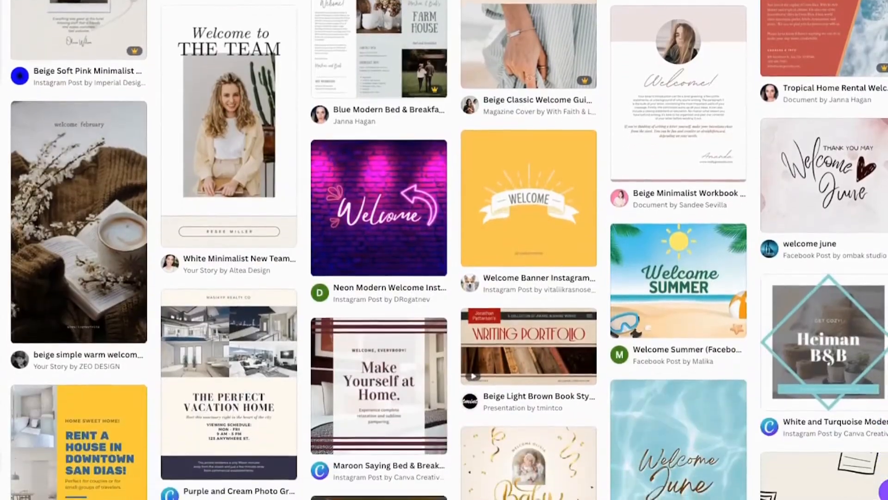
{"action": "scroll", "scroll_direction": "down", "scroll_amount": 3}
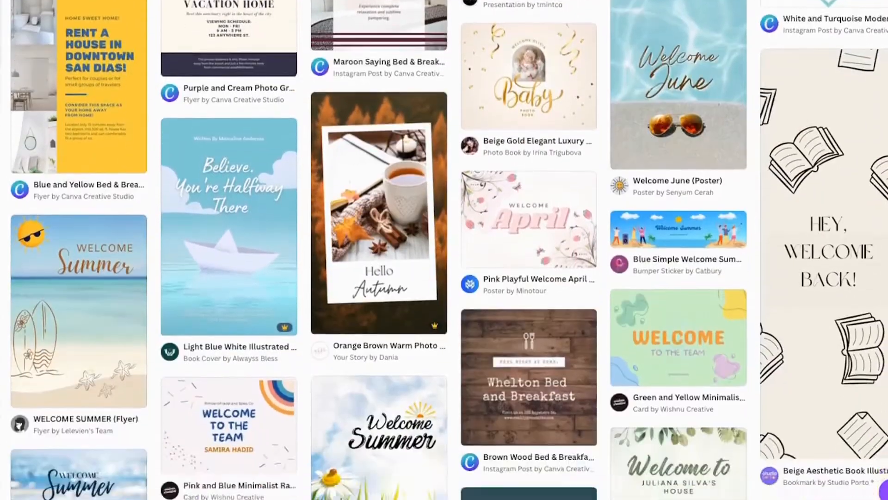
{"action": "scroll", "scroll_direction": "down", "scroll_amount": 3}
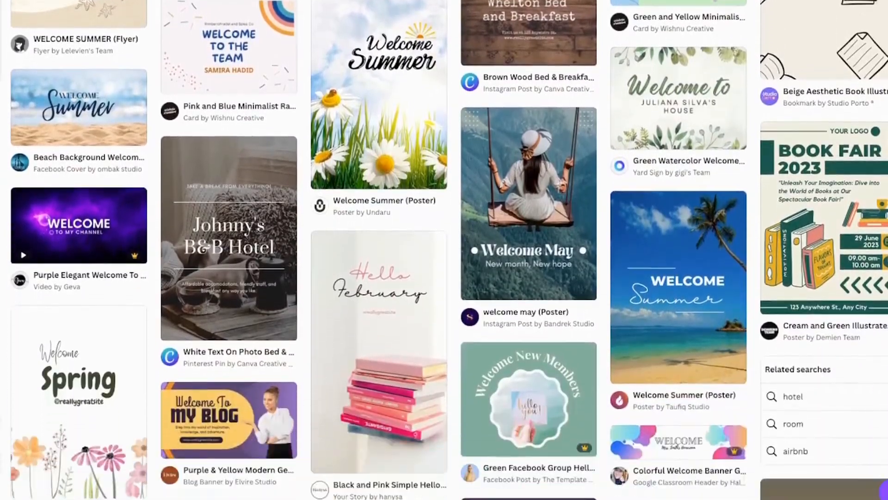
{"action": "scroll", "scroll_direction": "down", "scroll_amount": 3}
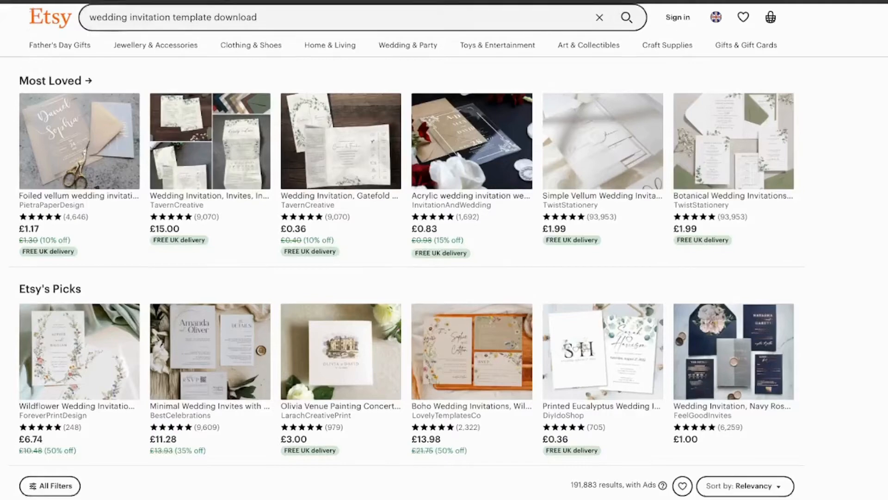
{"action": "scroll", "scroll_direction": "down", "scroll_amount": 3}
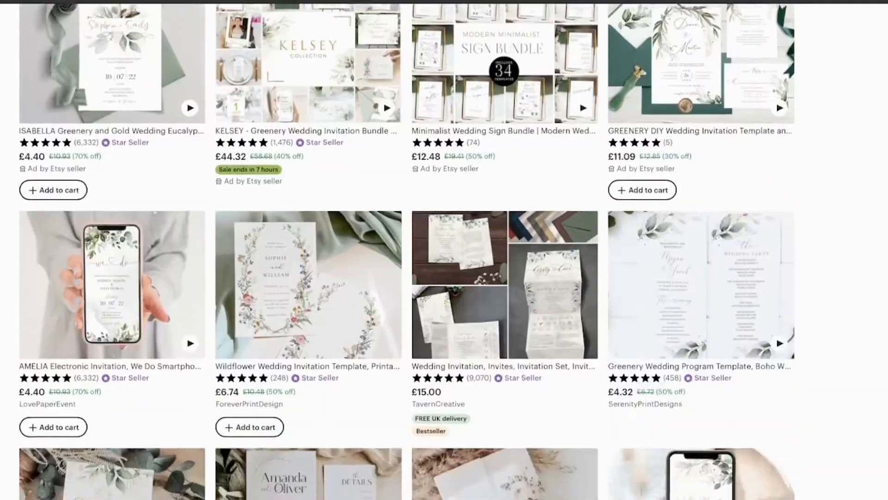
{"action": "scroll", "scroll_direction": "down", "scroll_amount": 3}
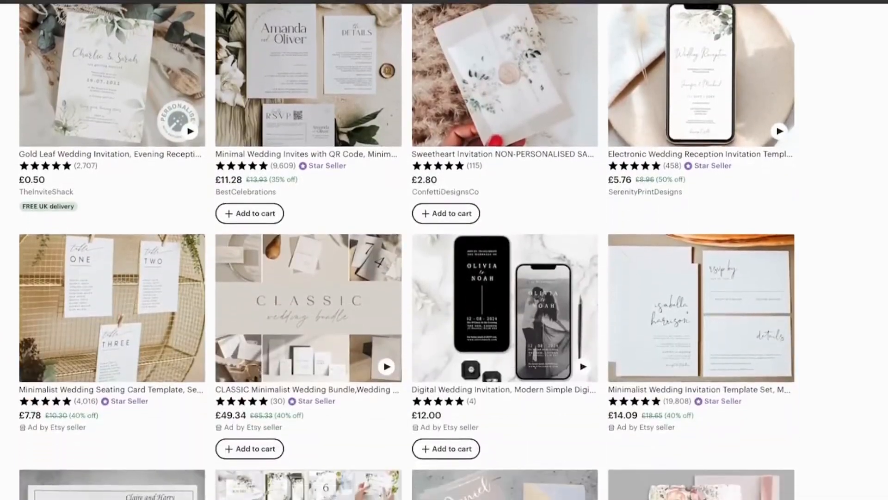
{"action": "scroll", "scroll_direction": "down", "scroll_amount": 3}
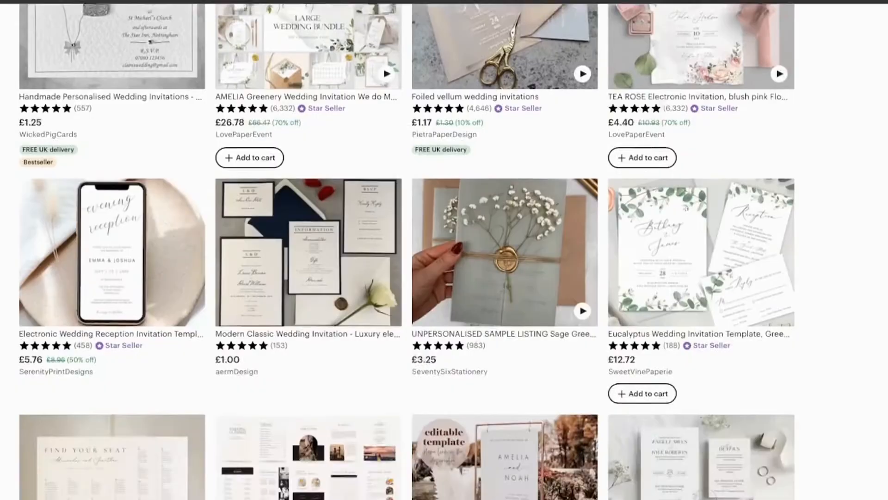
{"action": "scroll", "scroll_direction": "down", "scroll_amount": 3}
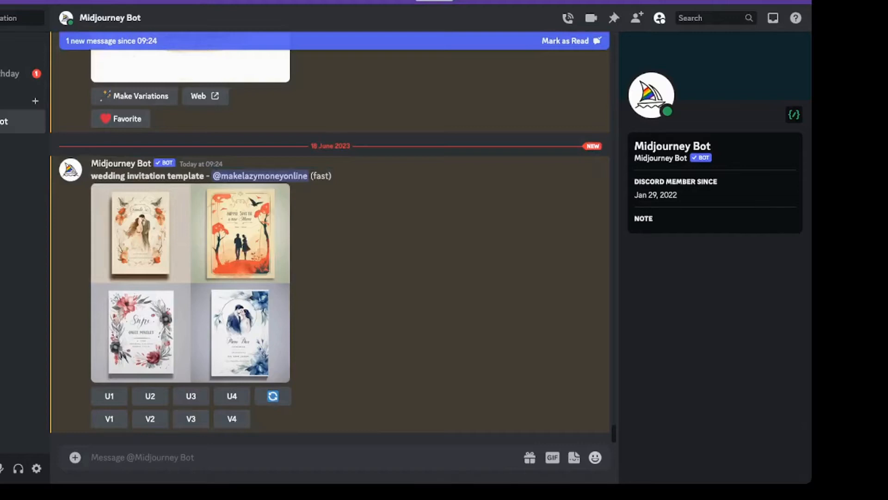
{"action": "left_click", "coordinate": [149, 418]}
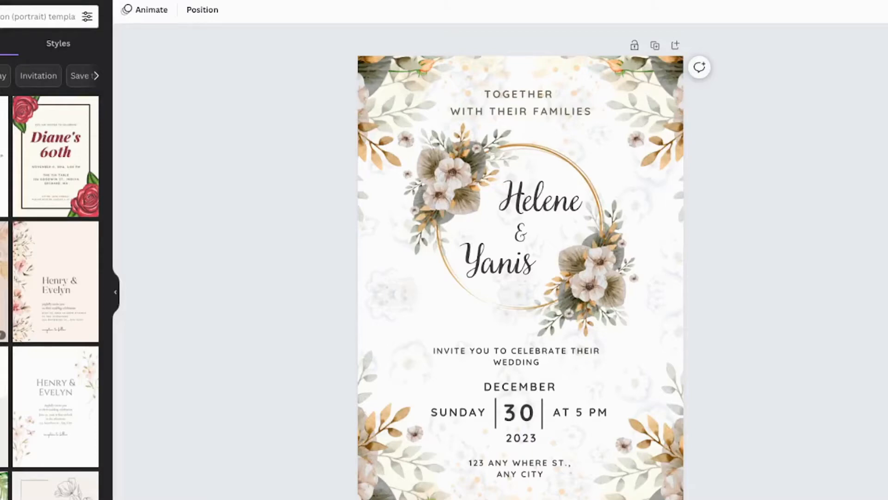
{"action": "left_click", "coordinate": [540, 200]}
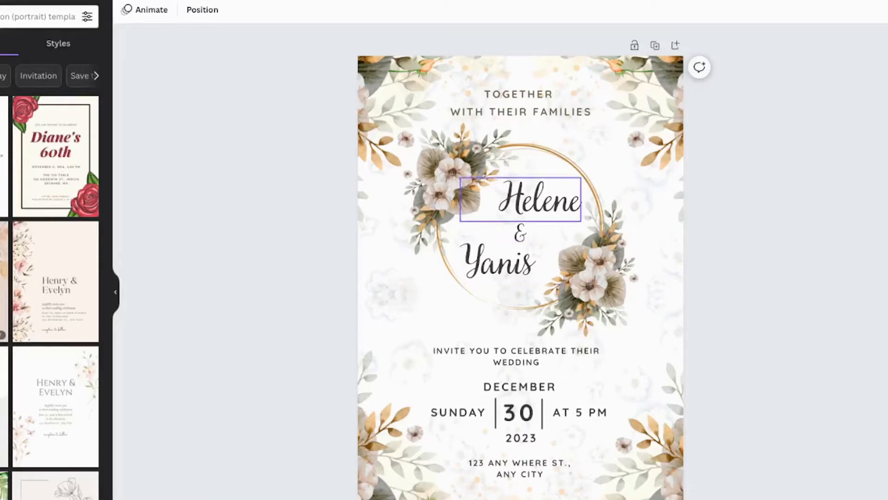
{"action": "left_click", "coordinate": [519, 201]}
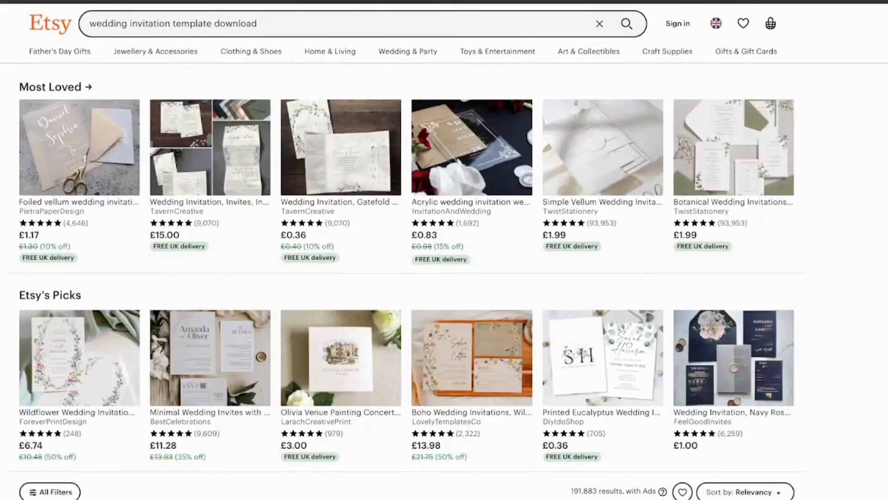
Browse Etsy's personalised mug listings after the wedding invitation results.
{"action": "scroll", "scroll_direction": "down", "scroll_amount": 3}
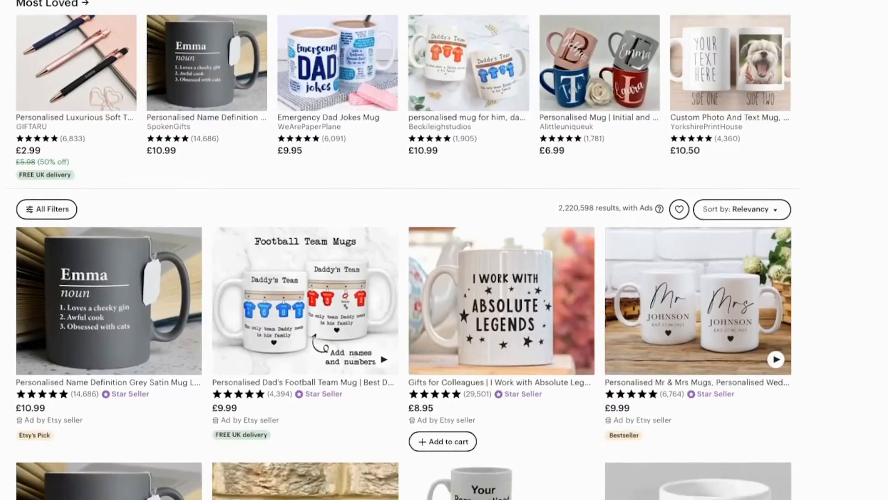
{"action": "scroll", "scroll_direction": "down", "scroll_amount": 3}
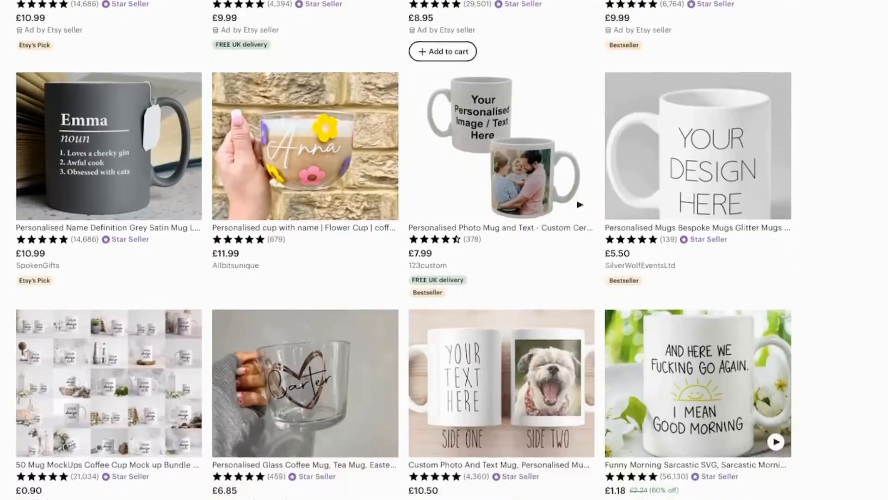
{"action": "scroll", "scroll_direction": "down", "scroll_amount": 3}
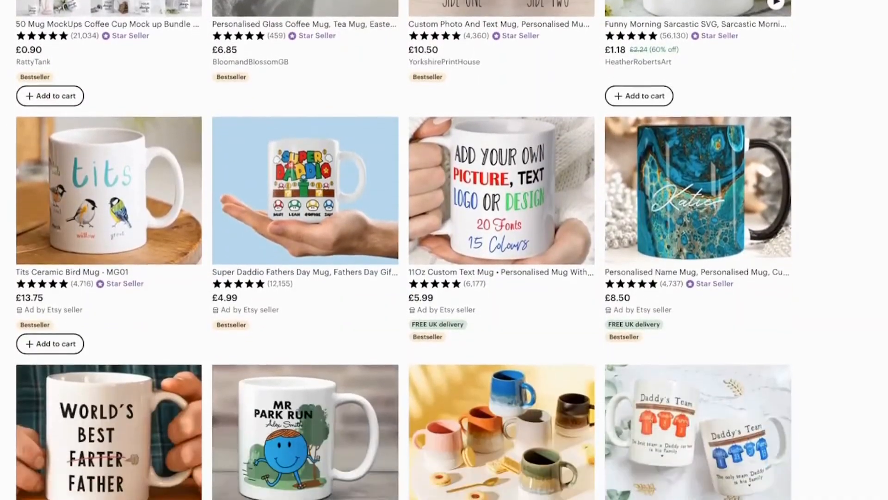
{"action": "scroll", "scroll_direction": "down", "scroll_amount": 3}
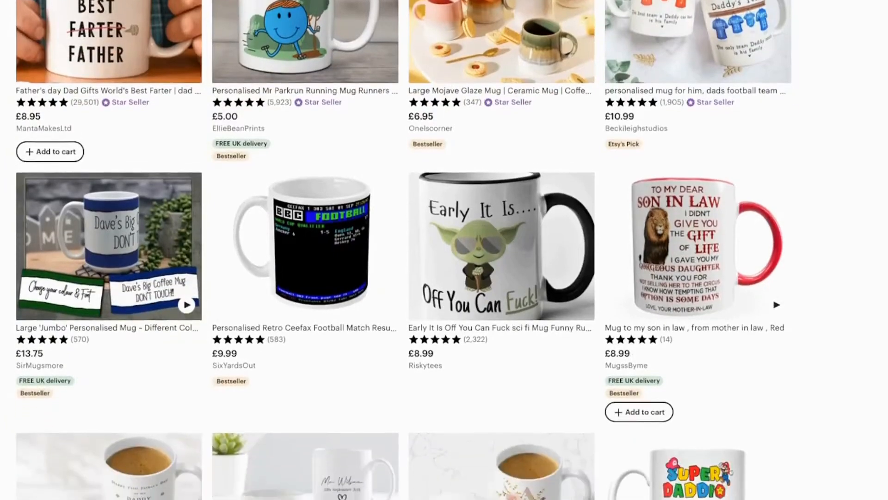
{"action": "scroll", "scroll_direction": "down", "scroll_amount": 3}
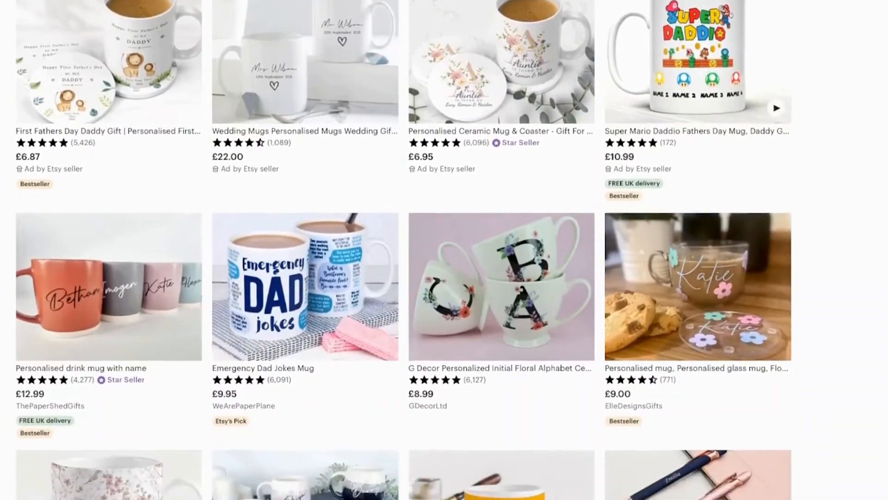
{"action": "scroll", "scroll_direction": "down", "scroll_amount": 3}
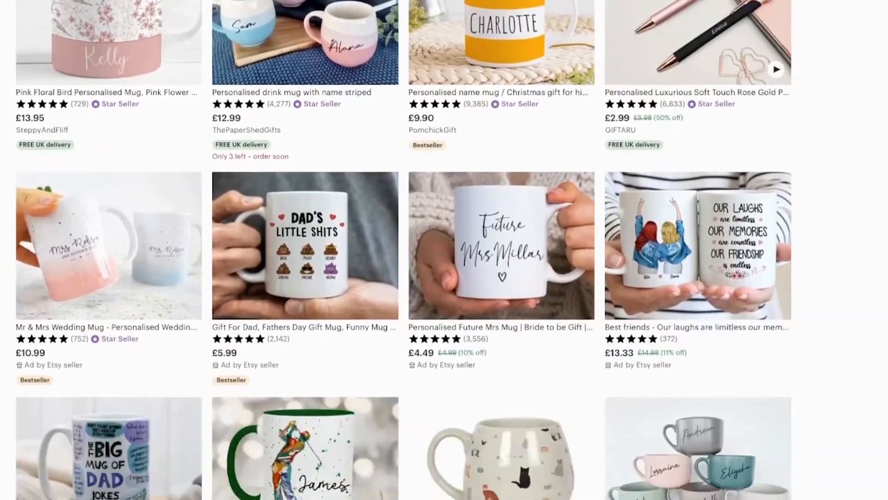
{"action": "scroll", "scroll_direction": "down", "scroll_amount": 3}
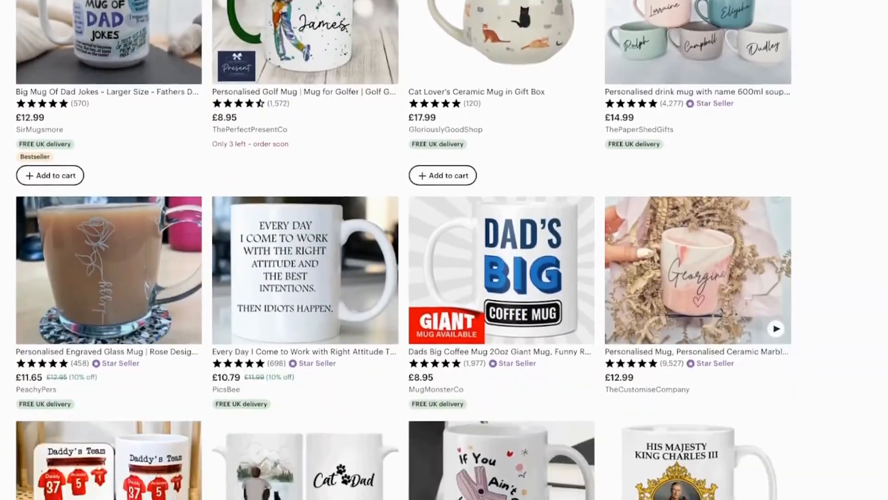
Search Etsy for 'logo bundle'.
{"action": "type", "text": "logo bundle"}
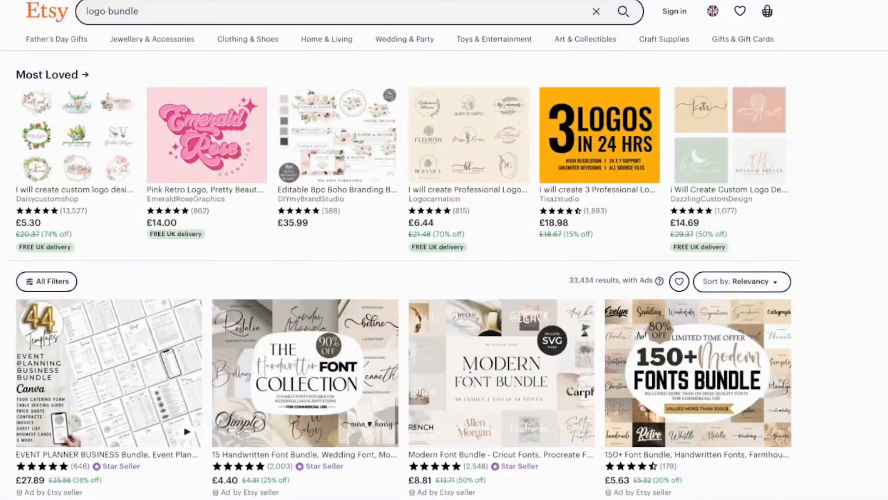
Browse Etsy's logo bundle listings down to yoga logos and apparel.
{"action": "scroll", "scroll_direction": "down", "scroll_amount": 3}
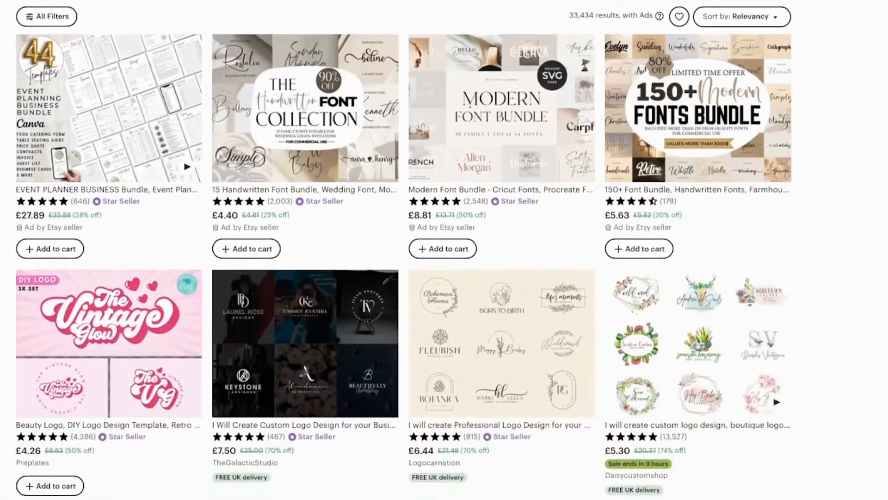
{"action": "scroll", "scroll_direction": "down", "scroll_amount": 3}
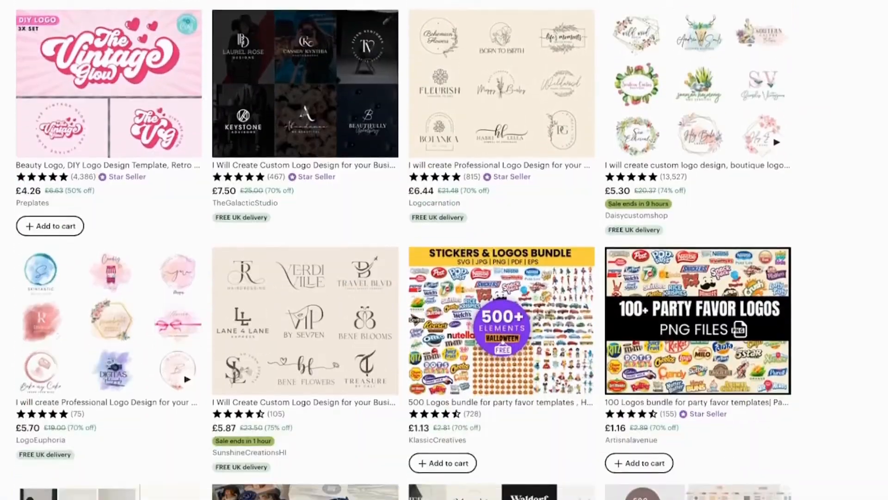
{"action": "scroll", "scroll_direction": "down", "scroll_amount": 3}
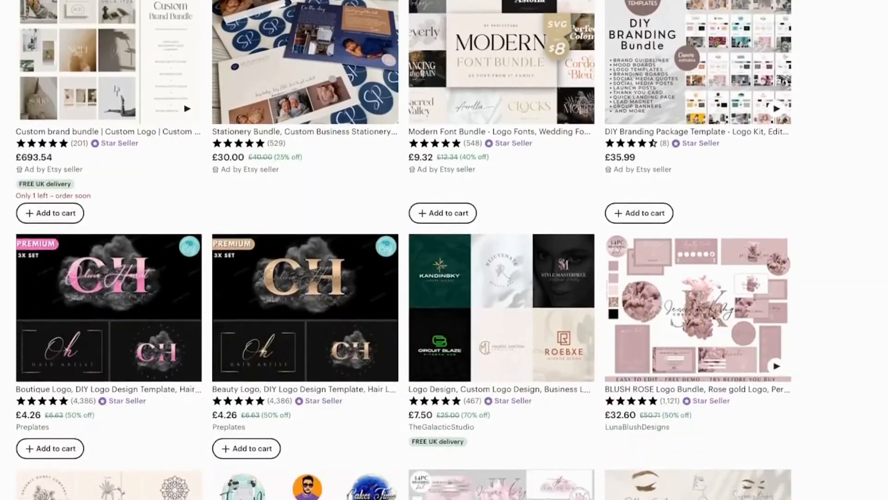
{"action": "scroll", "scroll_direction": "down", "scroll_amount": 3}
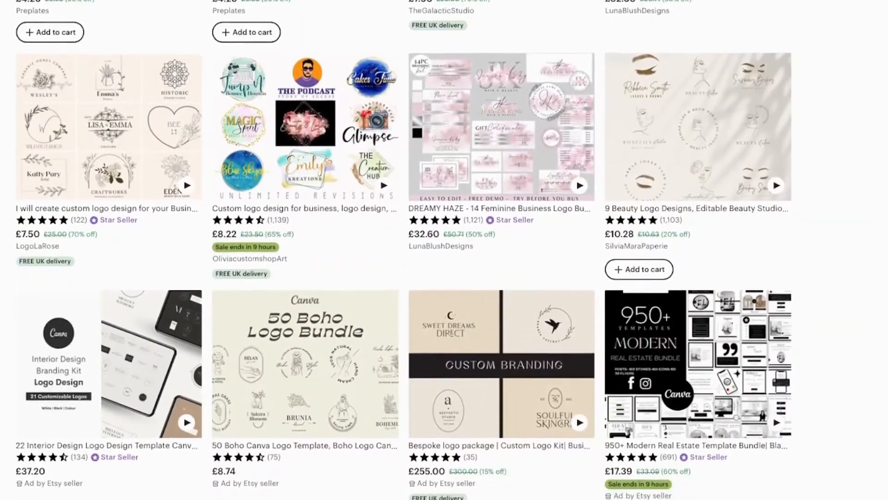
{"action": "scroll", "scroll_direction": "down", "scroll_amount": 3}
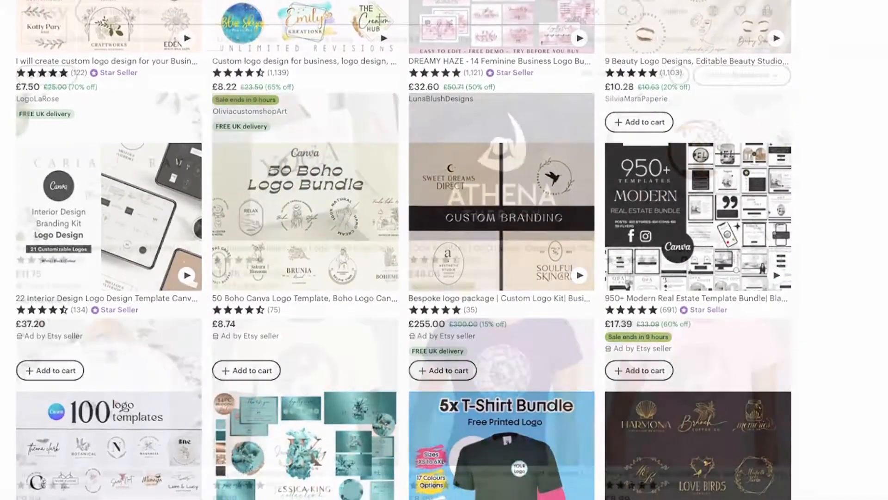
{"action": "scroll", "scroll_direction": "down", "scroll_amount": 3}
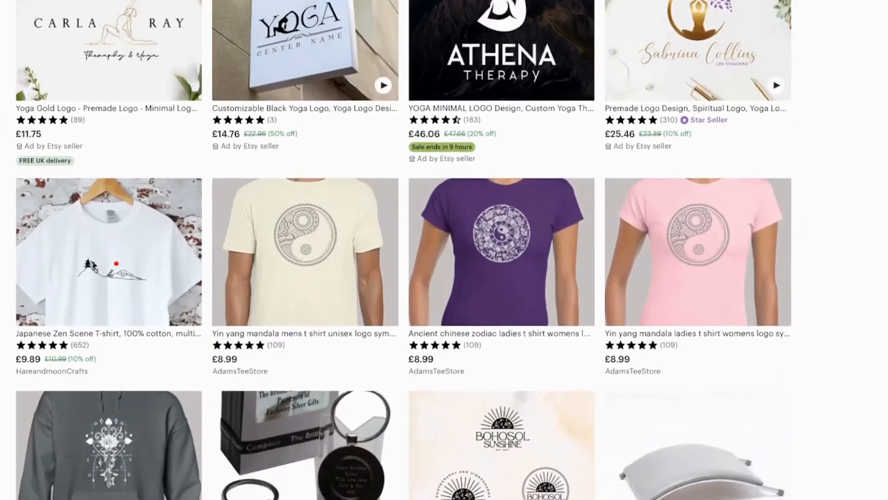
{"action": "scroll", "scroll_direction": "down", "scroll_amount": 3}
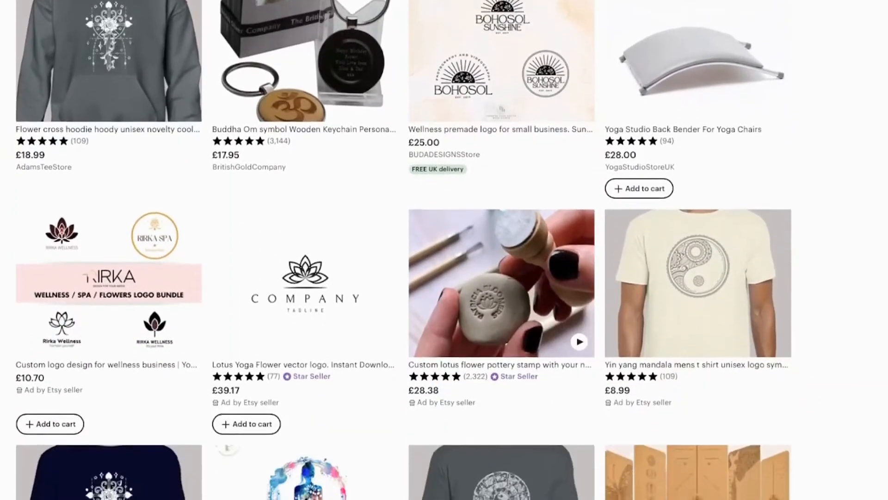
{"action": "scroll", "scroll_direction": "down", "scroll_amount": 3}
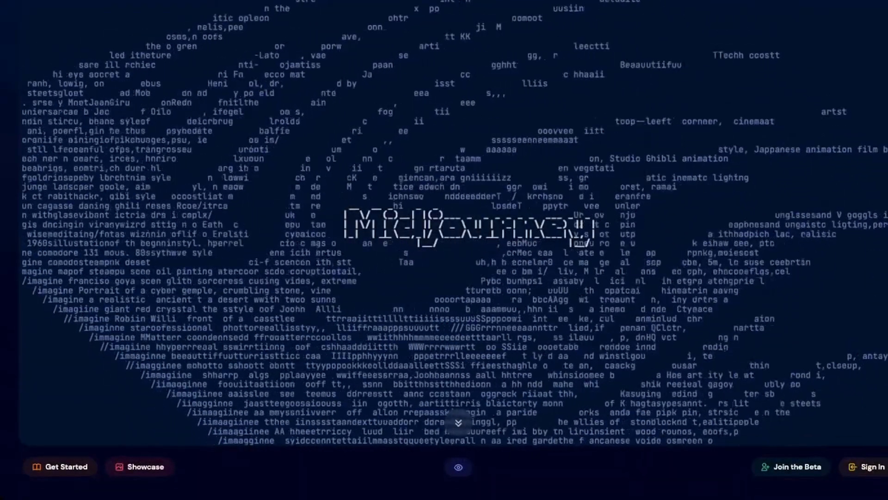
{"action": "scroll", "scroll_direction": "down", "scroll_amount": 3}
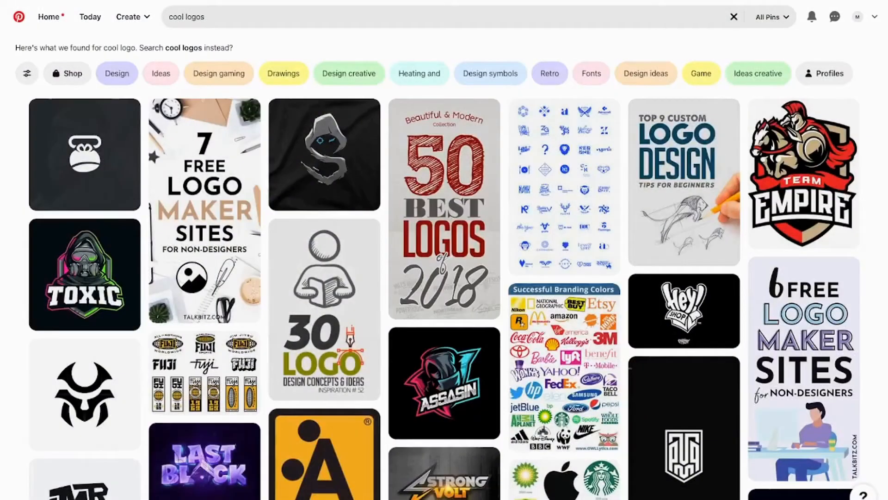
{"action": "scroll", "scroll_direction": "down", "scroll_amount": 3}
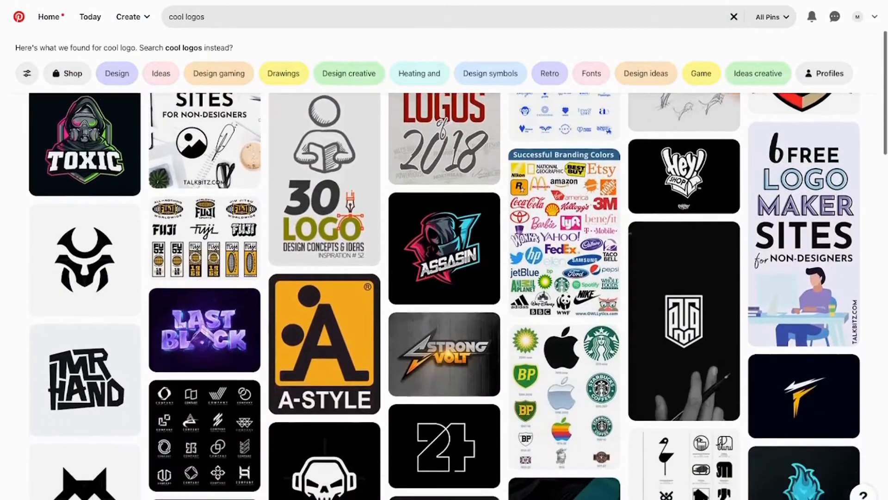
{"action": "scroll", "scroll_direction": "down", "scroll_amount": 3}
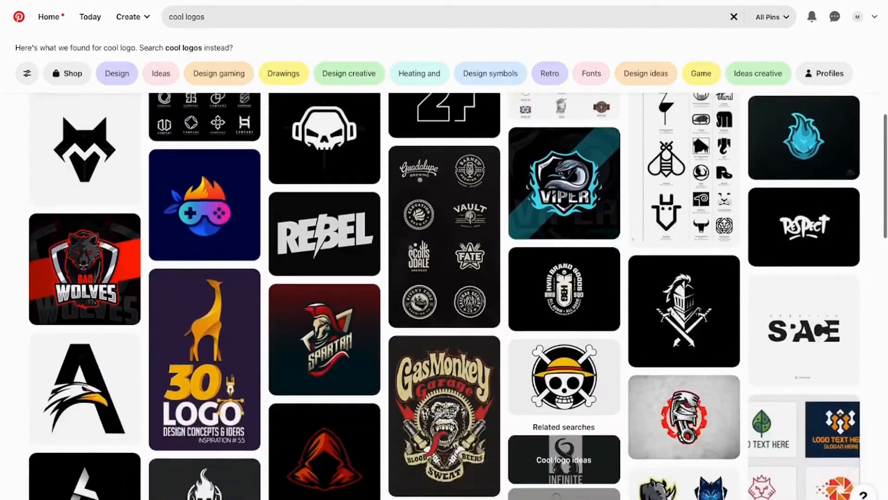
{"action": "scroll", "scroll_direction": "down", "scroll_amount": 3}
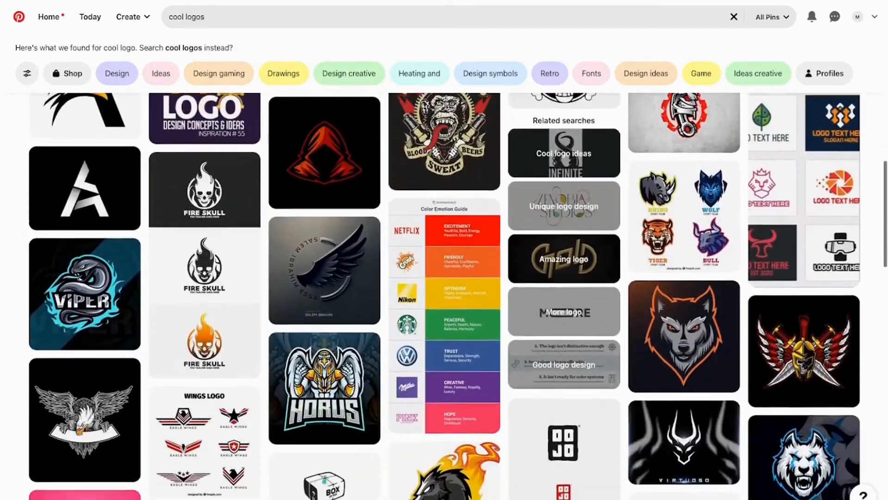
{"action": "scroll", "scroll_direction": "down", "scroll_amount": 3}
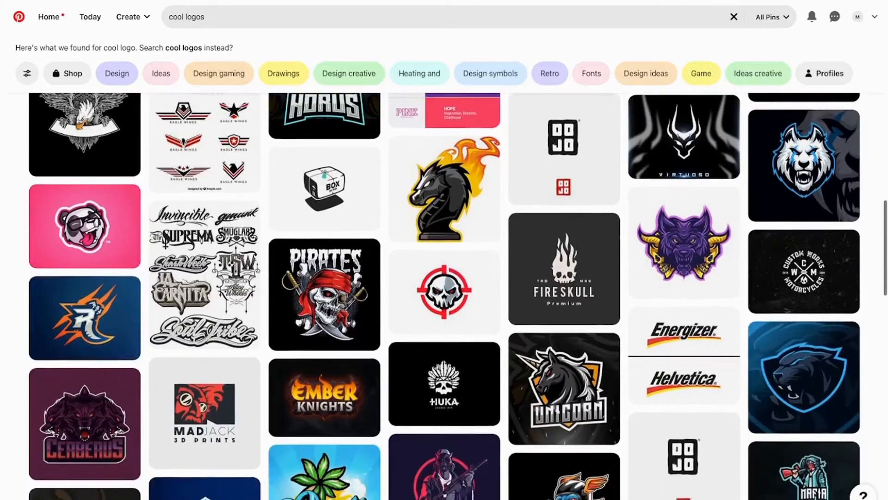
{"action": "scroll", "scroll_direction": "down", "scroll_amount": 3}
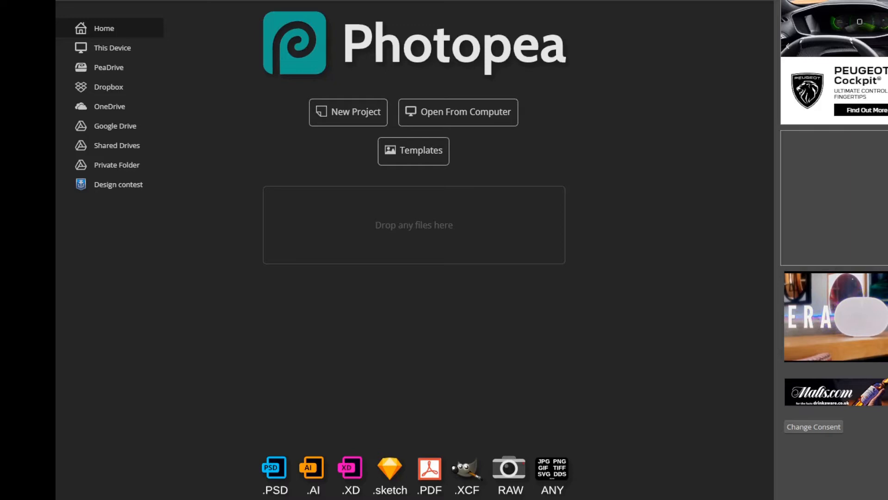
{"action": "mouse_move", "coordinate": [136, 56]}
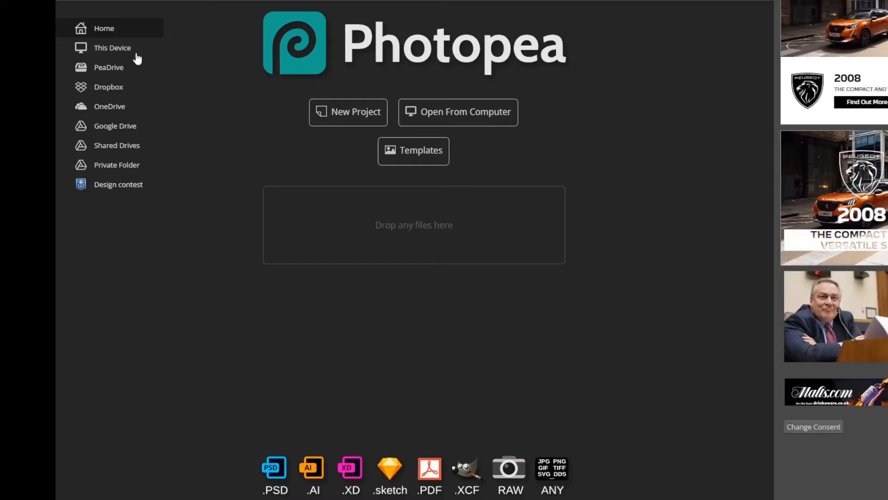
{"action": "left_click", "coordinate": [68, 5]}
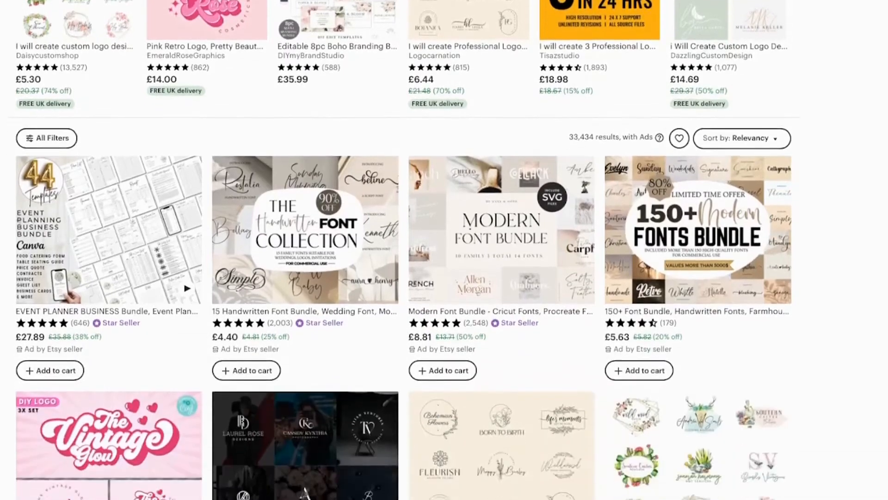
{"action": "scroll", "scroll_direction": "down", "scroll_amount": 3}
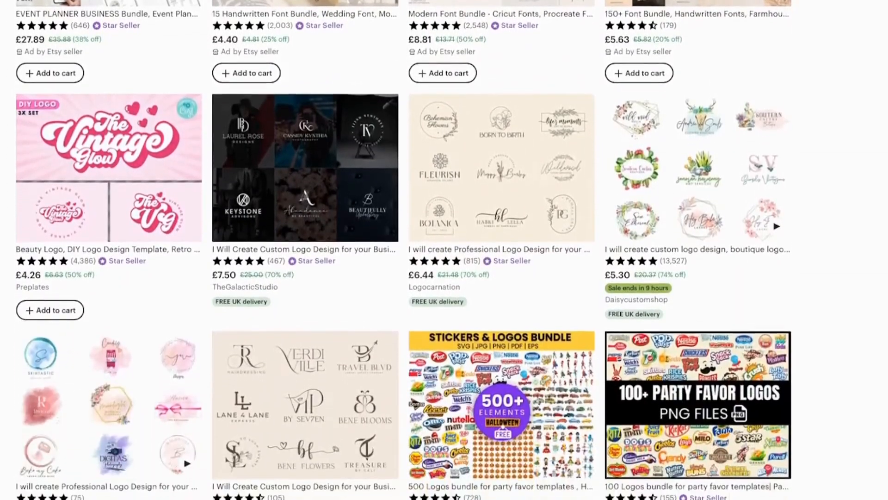
{"action": "scroll", "scroll_direction": "down", "scroll_amount": 3}
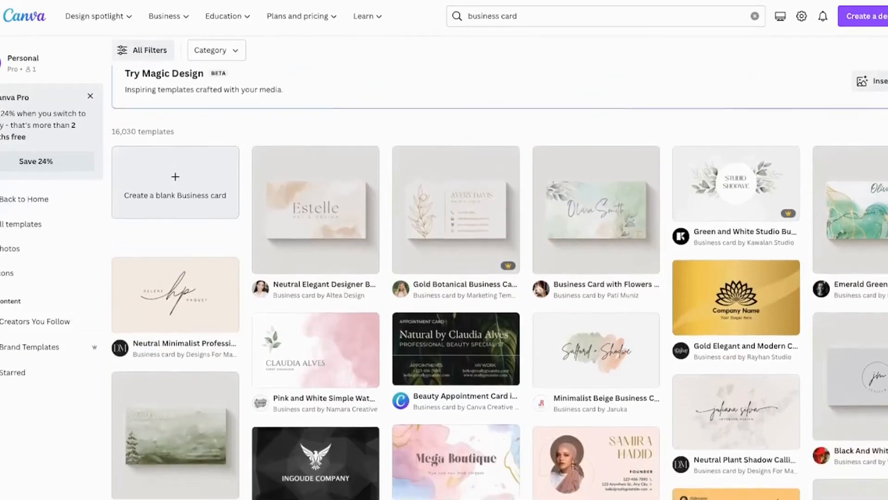
Browse Canva's business card templates, then Etsy's business card listings.
{"action": "scroll", "scroll_direction": "down", "scroll_amount": 3}
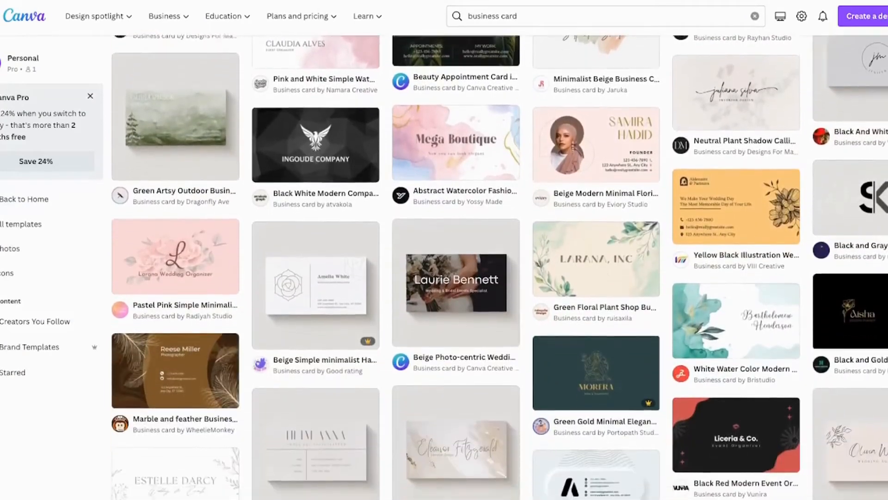
{"action": "scroll", "scroll_direction": "down", "scroll_amount": 3}
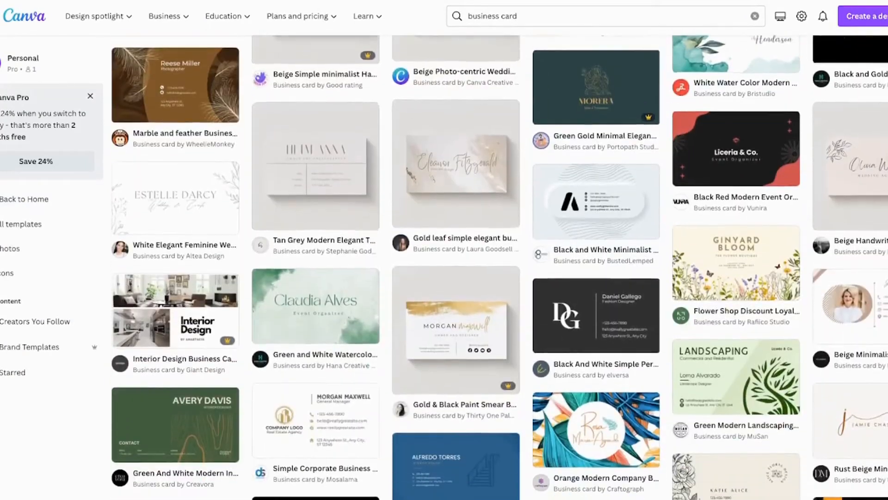
{"action": "scroll", "scroll_direction": "down", "scroll_amount": 3}
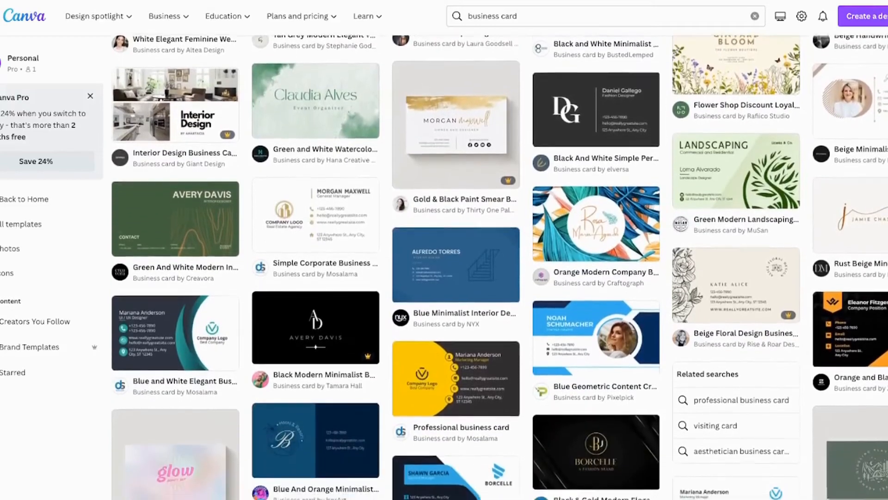
{"action": "scroll", "scroll_direction": "down", "scroll_amount": 3}
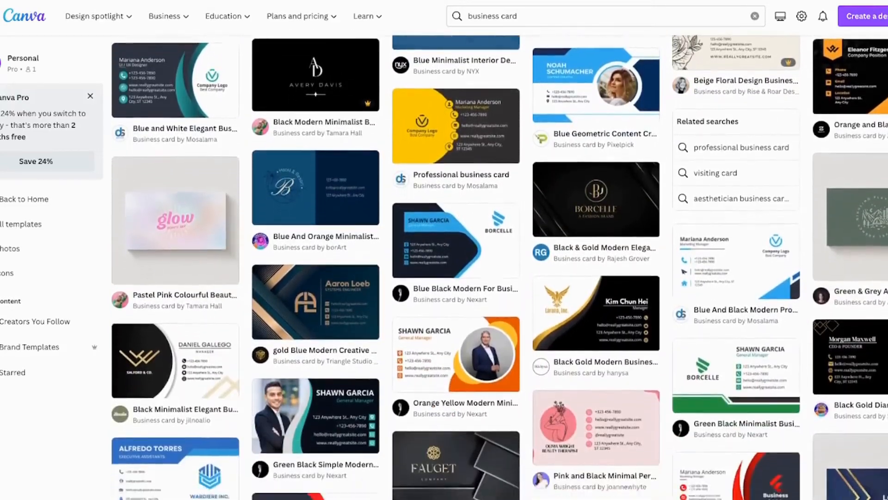
{"action": "scroll", "scroll_direction": "down", "scroll_amount": 3}
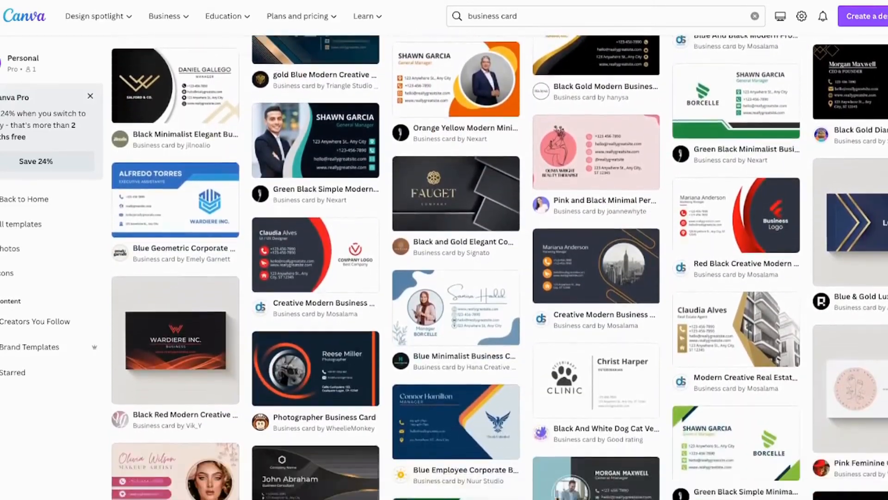
{"action": "scroll", "scroll_direction": "down", "scroll_amount": 3}
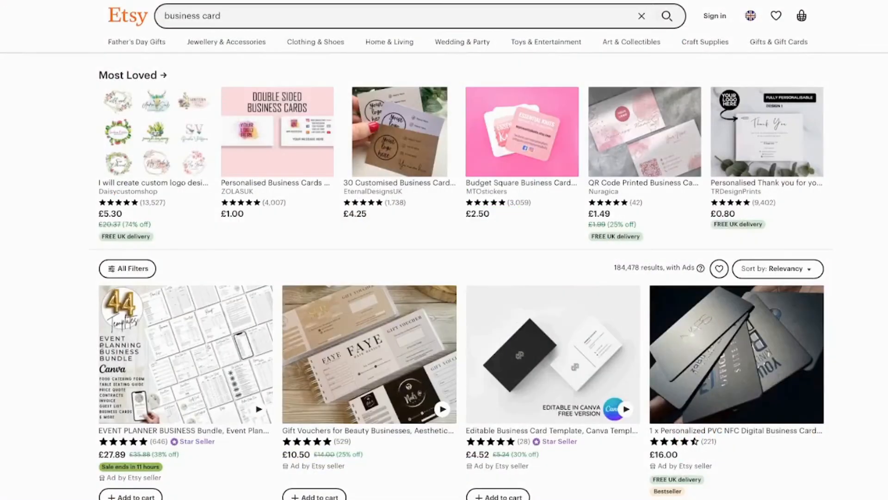
{"action": "scroll", "scroll_direction": "down", "scroll_amount": 3}
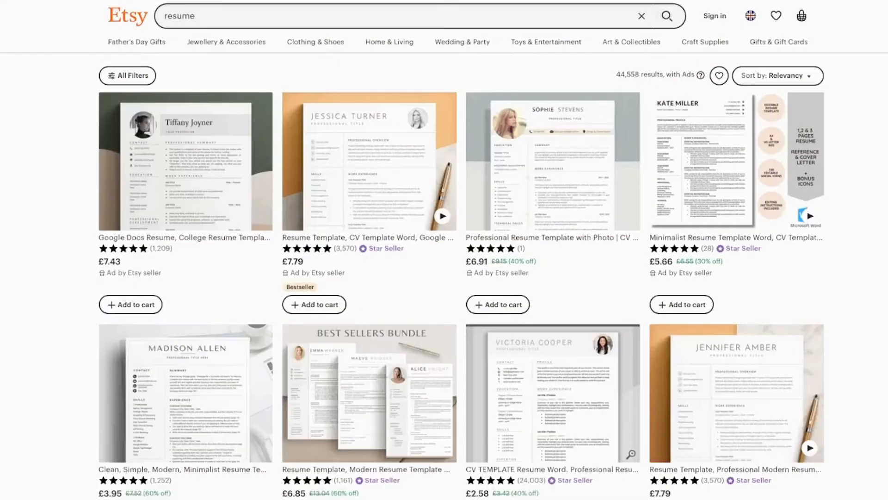
Browse Etsy's resume template listings before switching to ChatGPT's resume sections answer.
{"action": "scroll", "scroll_direction": "down", "scroll_amount": 3}
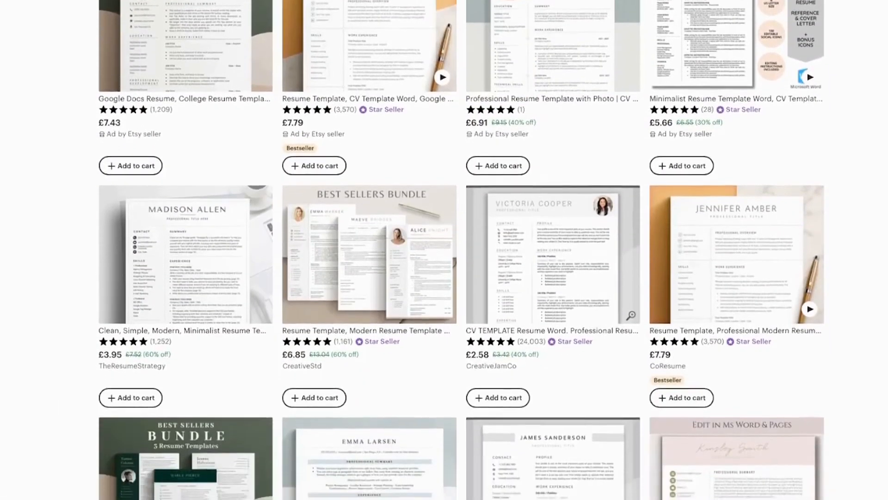
{"action": "scroll", "scroll_direction": "down", "scroll_amount": 3}
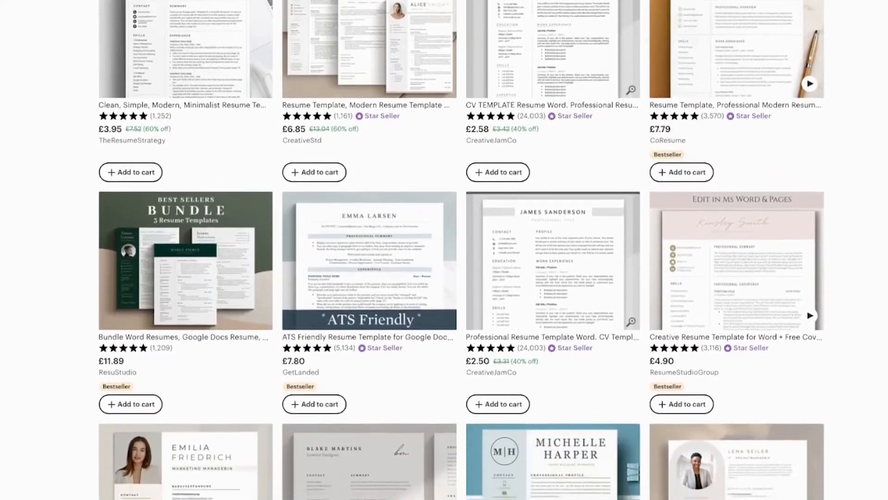
{"action": "scroll", "scroll_direction": "down", "scroll_amount": 3}
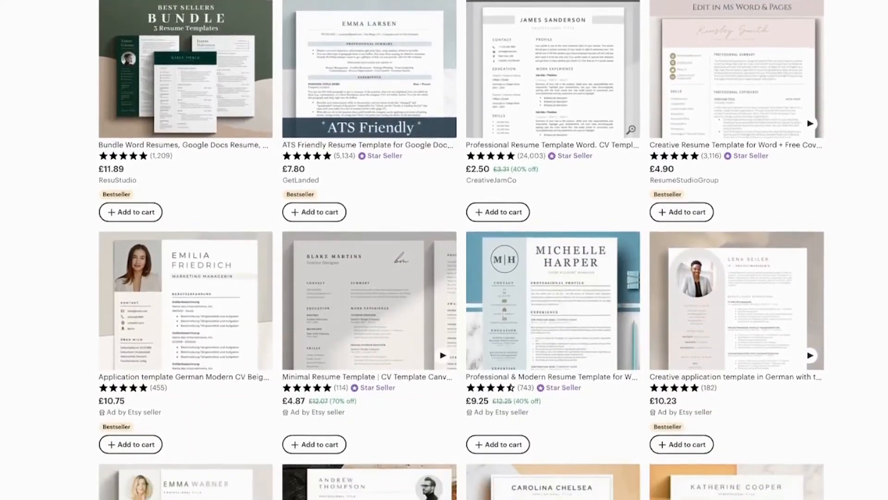
{"action": "scroll", "scroll_direction": "down", "scroll_amount": 3}
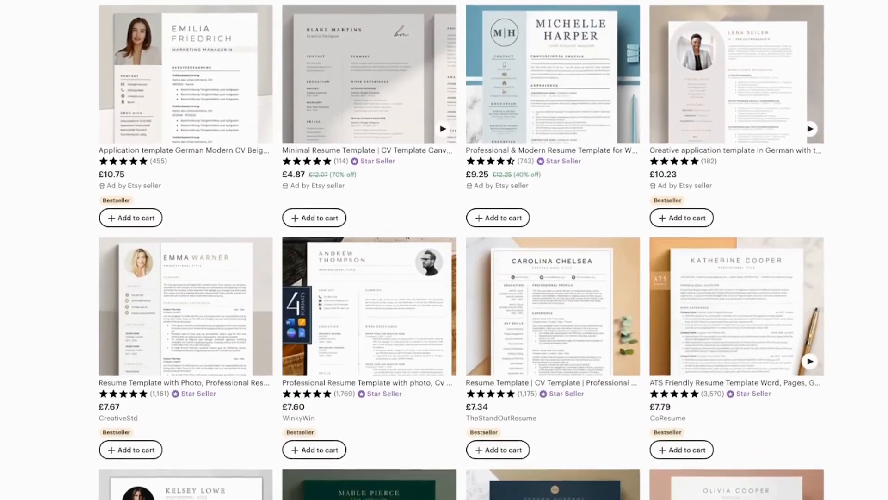
{"action": "scroll", "scroll_direction": "down", "scroll_amount": 3}
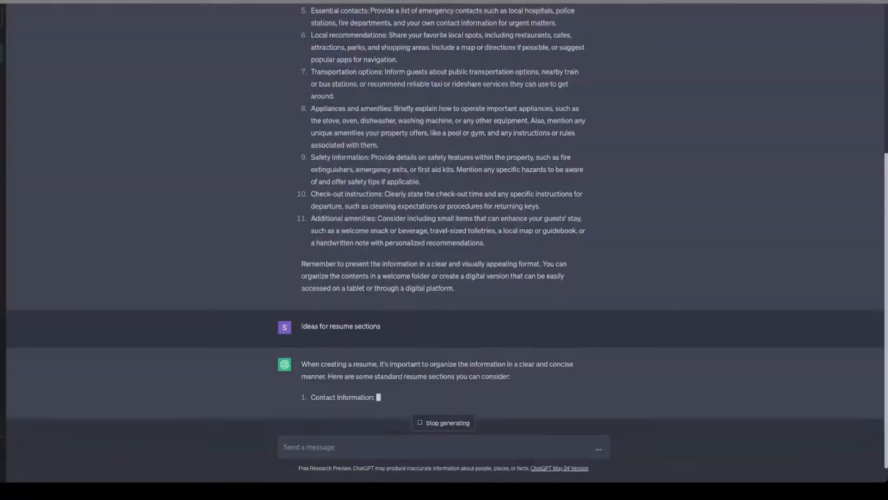
{"action": "scroll", "scroll_direction": "down", "scroll_amount": 3}
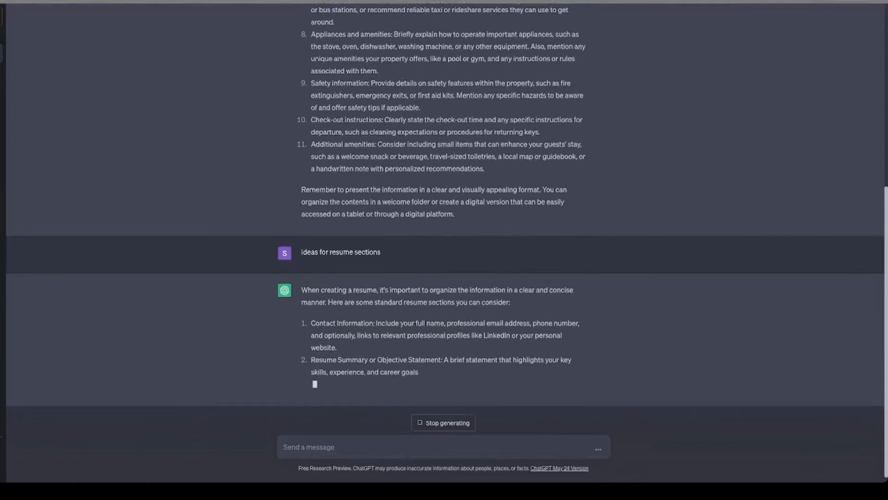